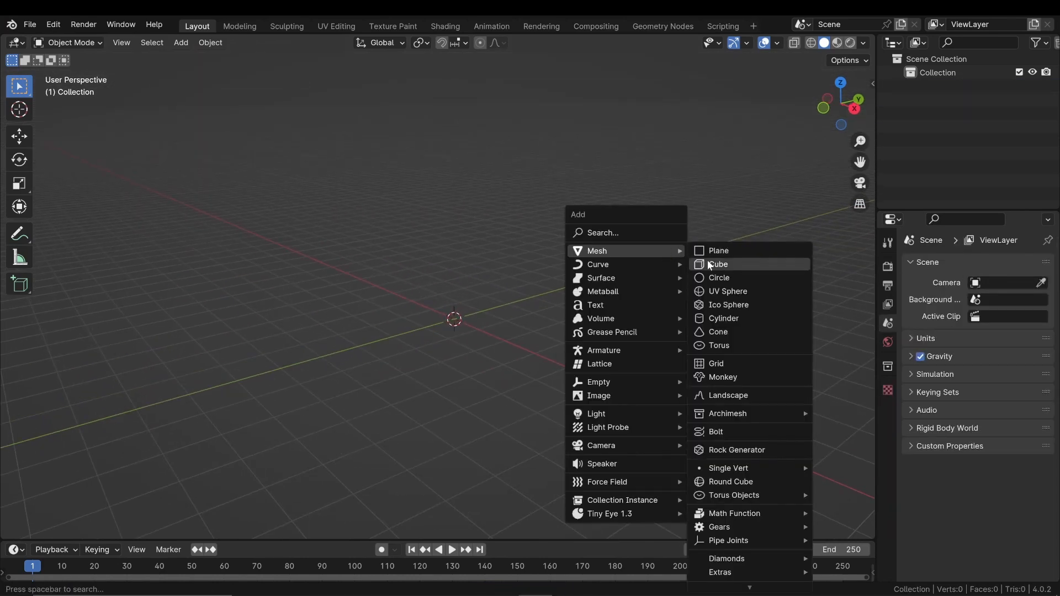
# - Add a cube and flatten it in X into a thin, tall vertical slab
pyautogui.click(719, 264)
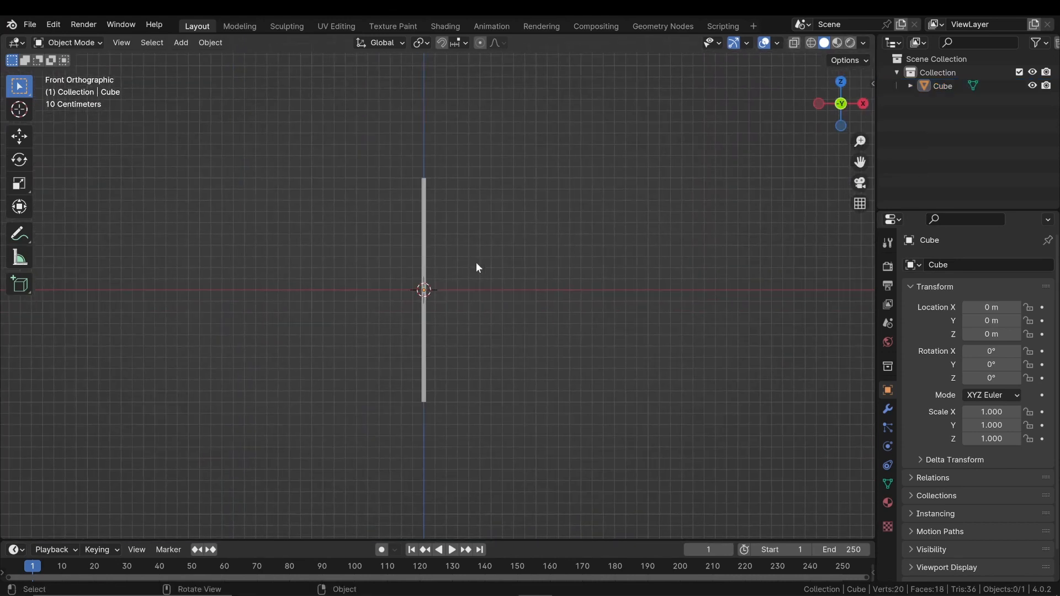
# - Add an upright circle and move the slab's vertices down so it hangs from the rim, parented to the circle
pyautogui.click(180, 42)
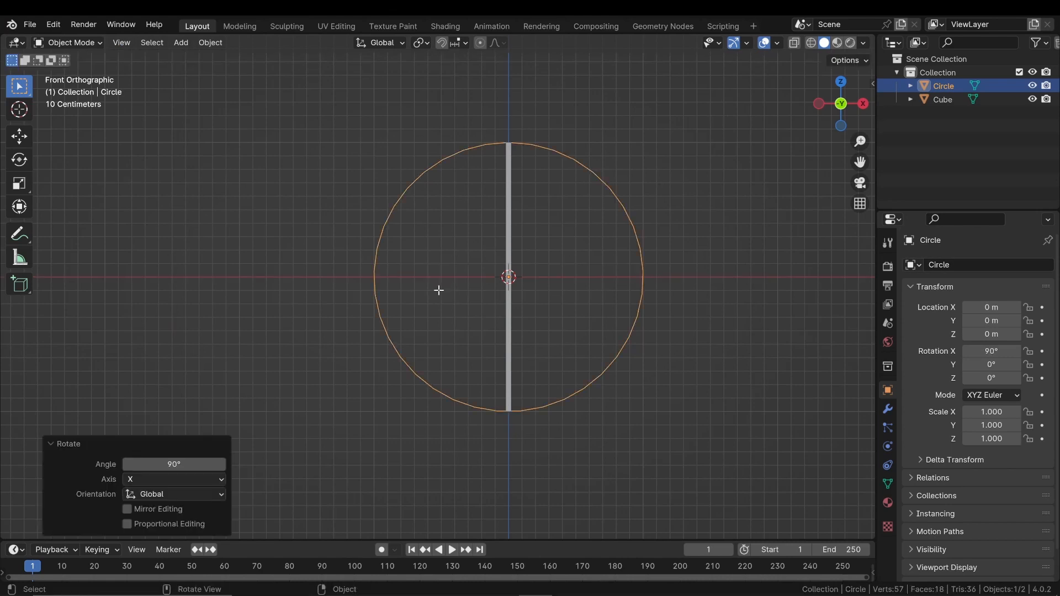
pyautogui.press('Tab')
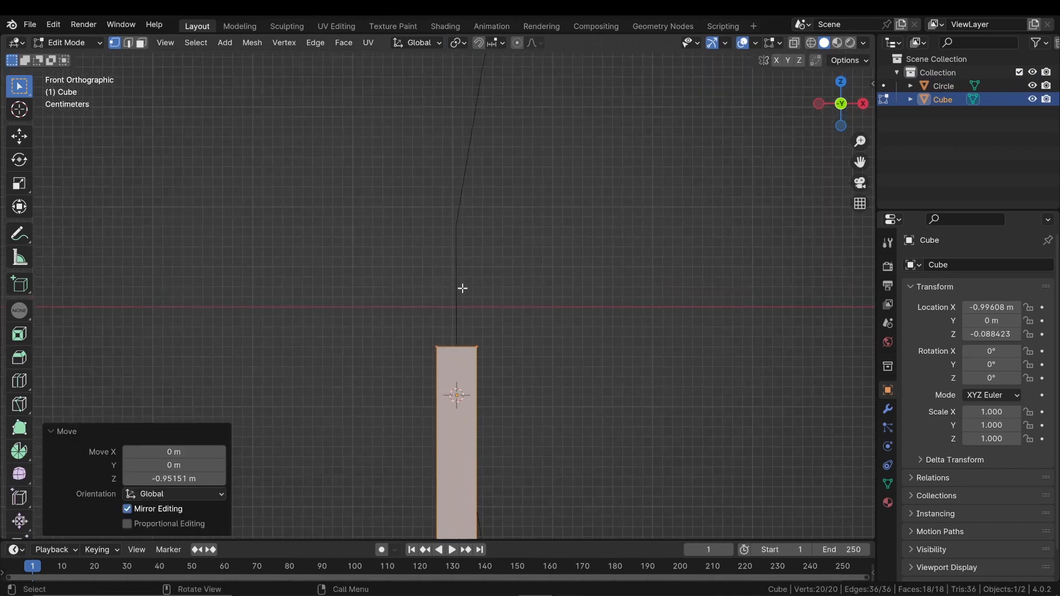
pyautogui.press('g')
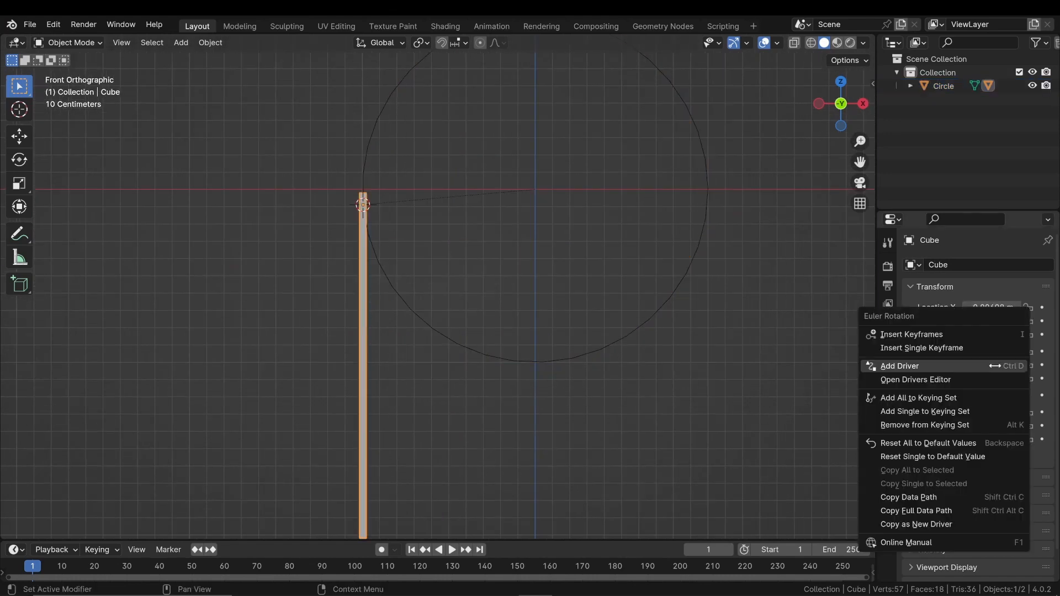
# - Add a driver to the flap's Y rotation, show the Drivers editor above and set the variable's object
pyautogui.click(899, 365)
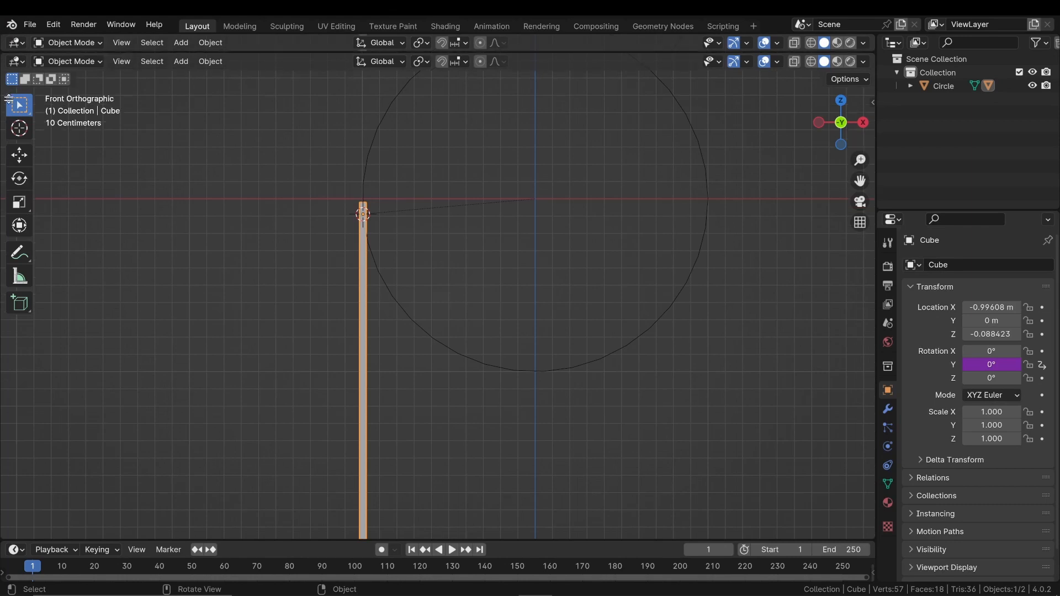
pyautogui.click(13, 42)
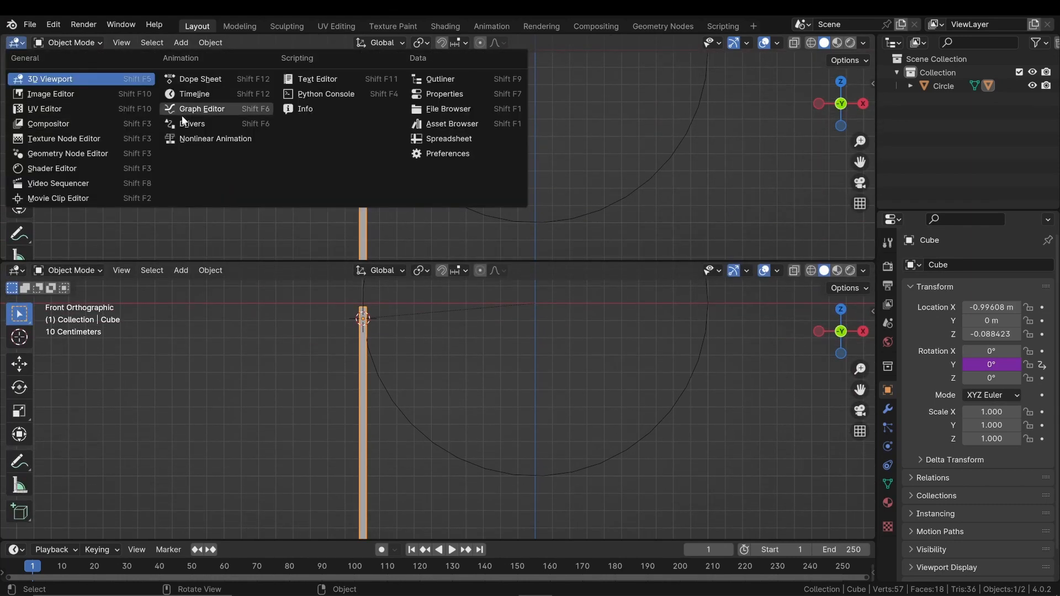
pyautogui.click(192, 123)
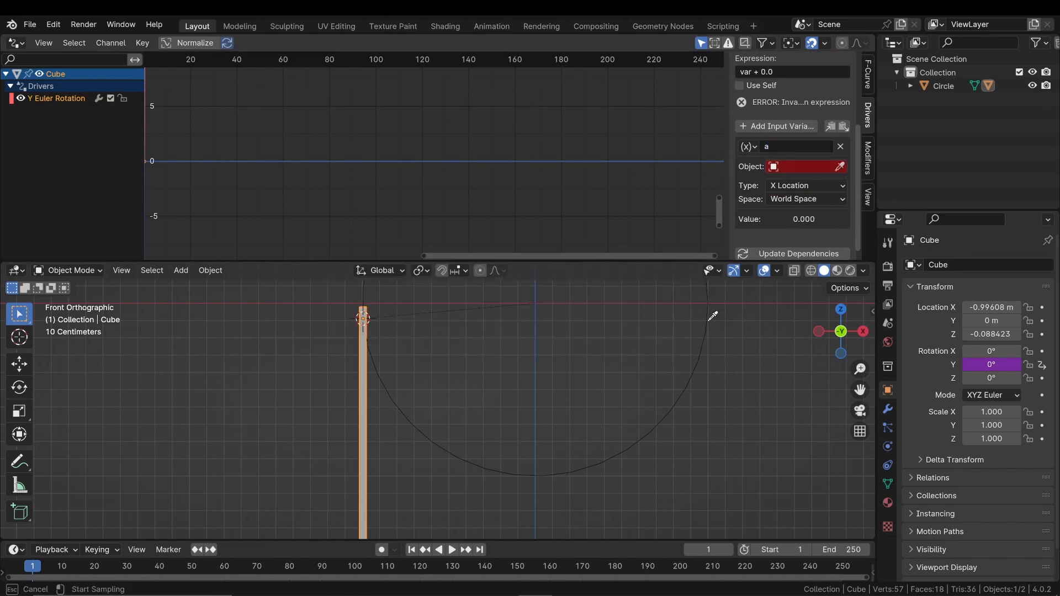
pyautogui.click(805, 185)
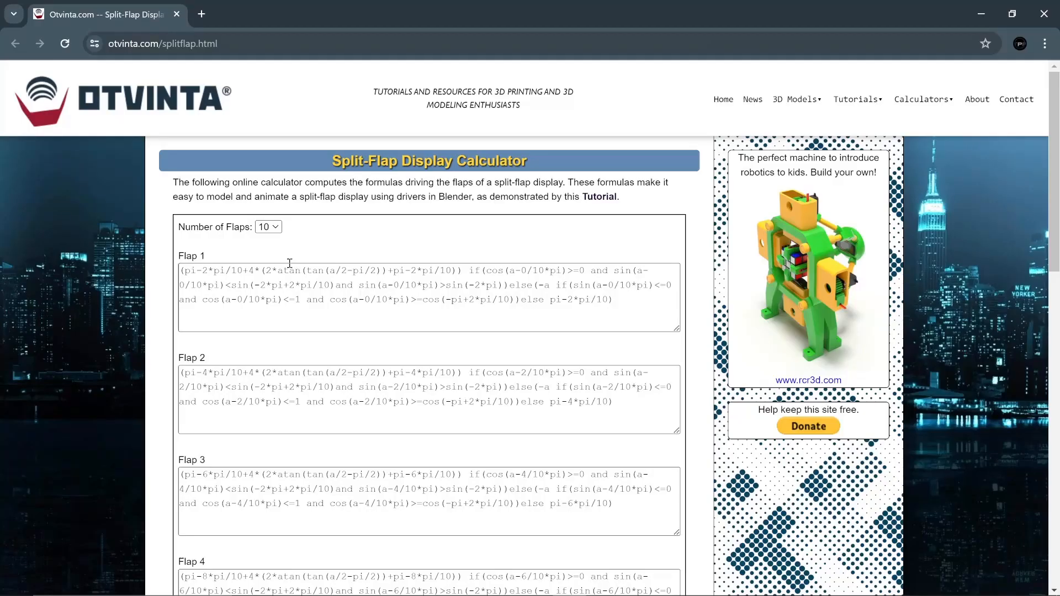
# - Set the calculator's number of flaps to 37 to get the Flap 1 formula
pyautogui.click(268, 226)
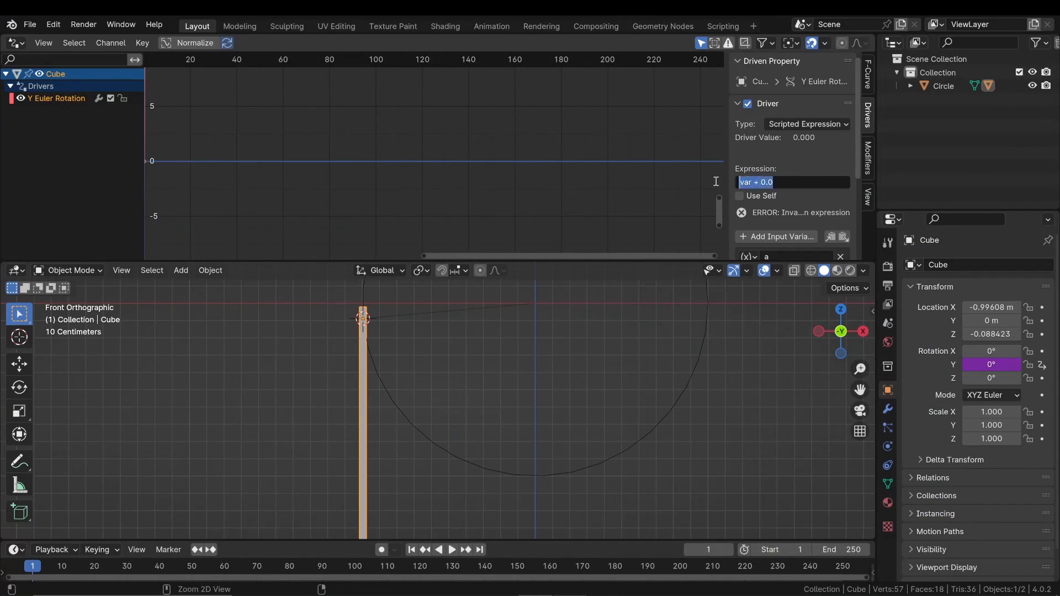
# - Enter the 37-flap expression (pi-2*pi/37+1...) in the driver and rename the circle to control
pyautogui.write('(pi-2*pi/37+1...e pi-2*pi/37)')
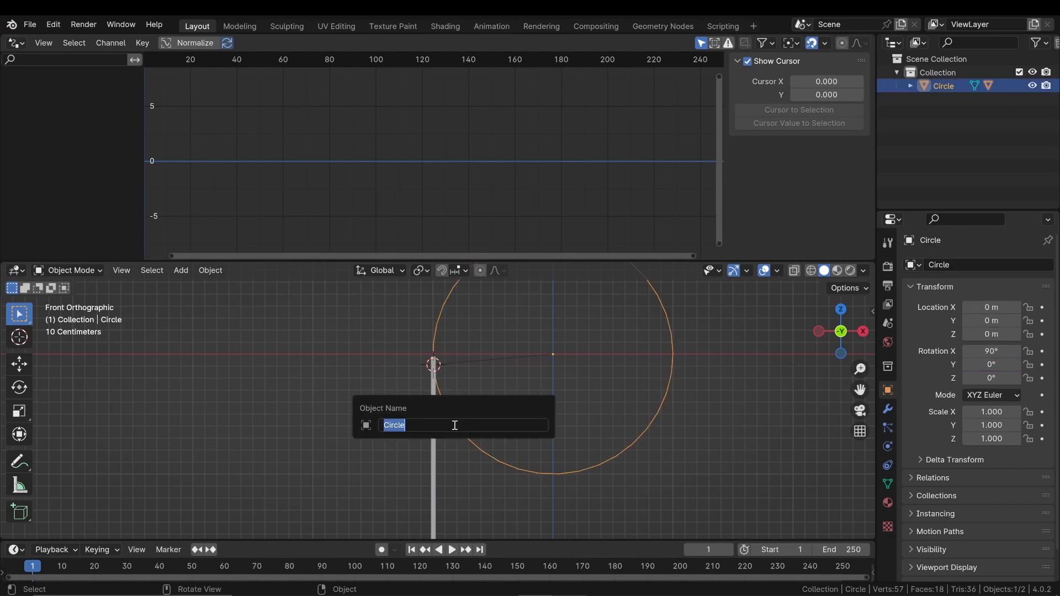
pyautogui.write('control')
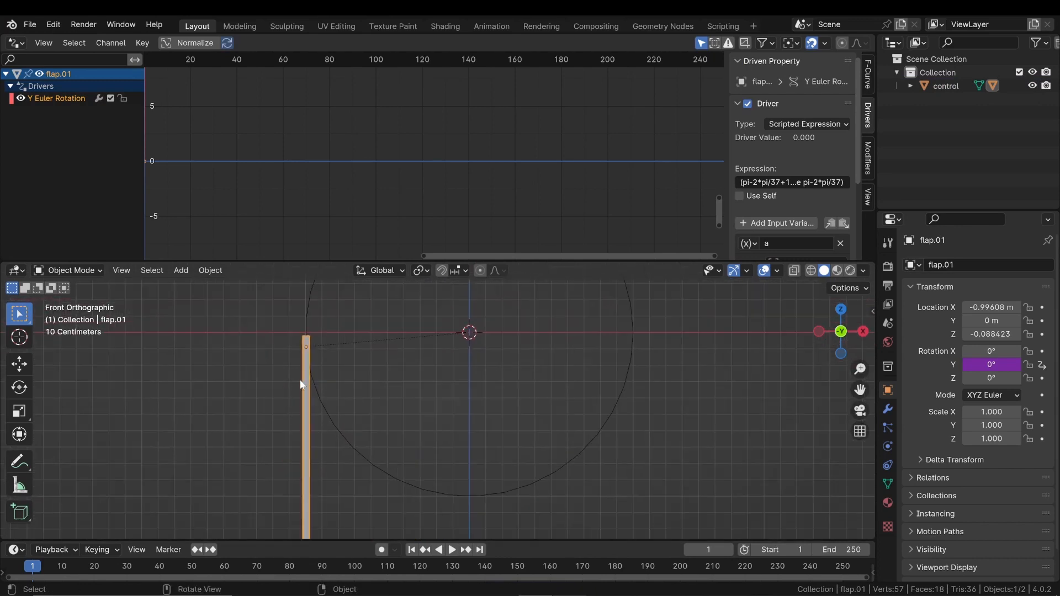
pyautogui.moveTo(315, 395)
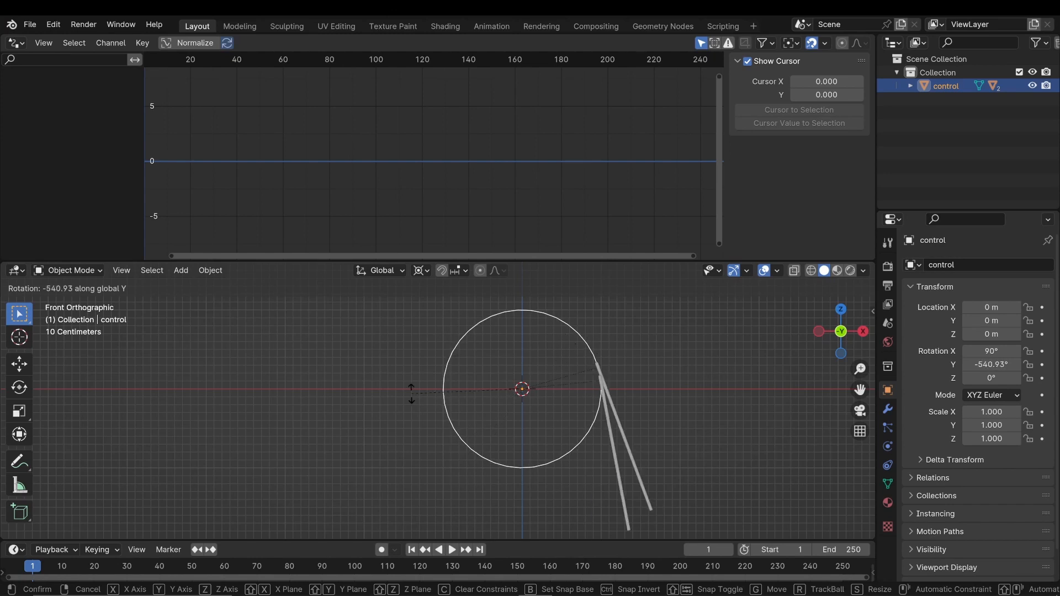
# - Rotate control to check that the 37 duplicated flaps flip in turn
pyautogui.click(484, 441)
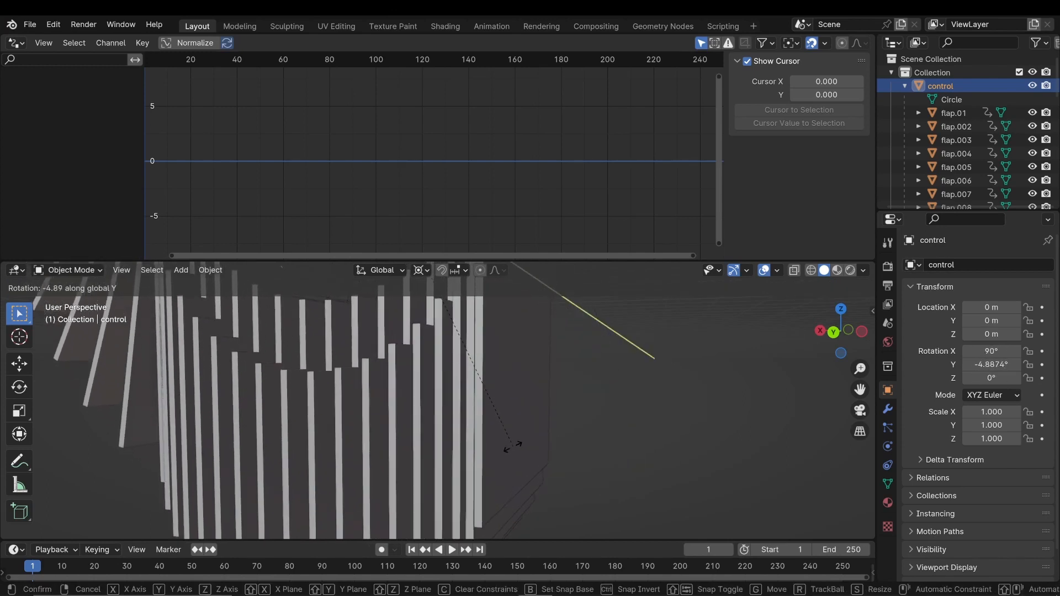
pyautogui.moveTo(513, 446); pyautogui.dragTo(436, 396)
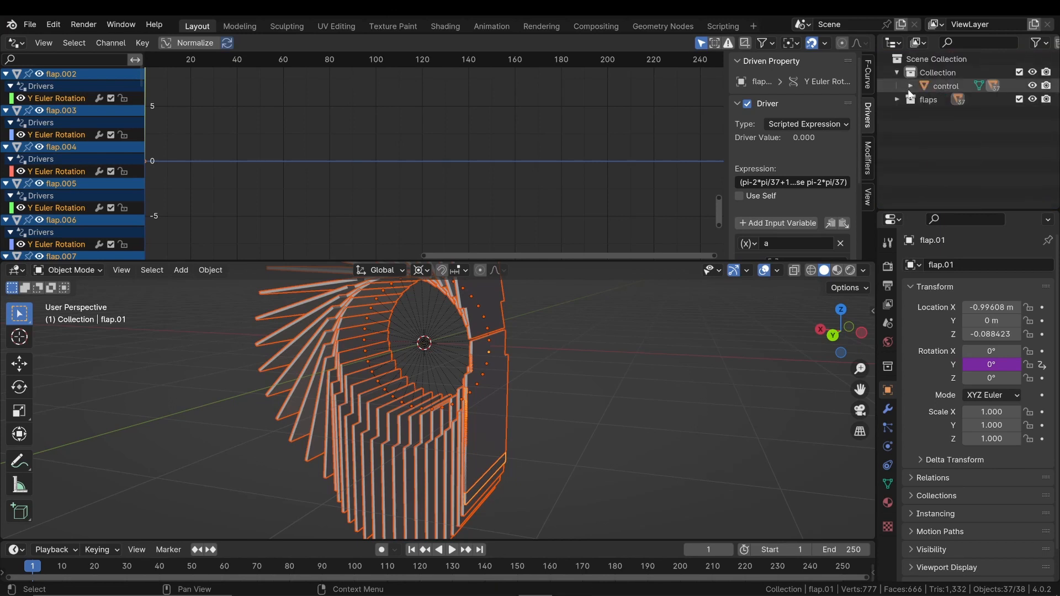
# - Scale all selected flaps in X to 0.251 and add a cylinder for the axle
pyautogui.rightClick(928, 100)
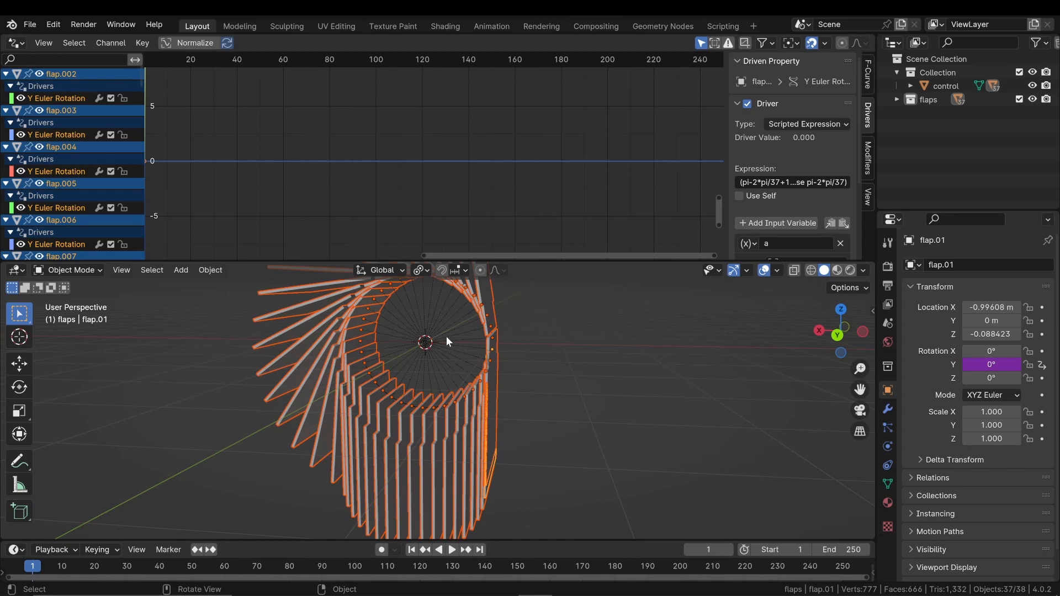
pyautogui.press('s')
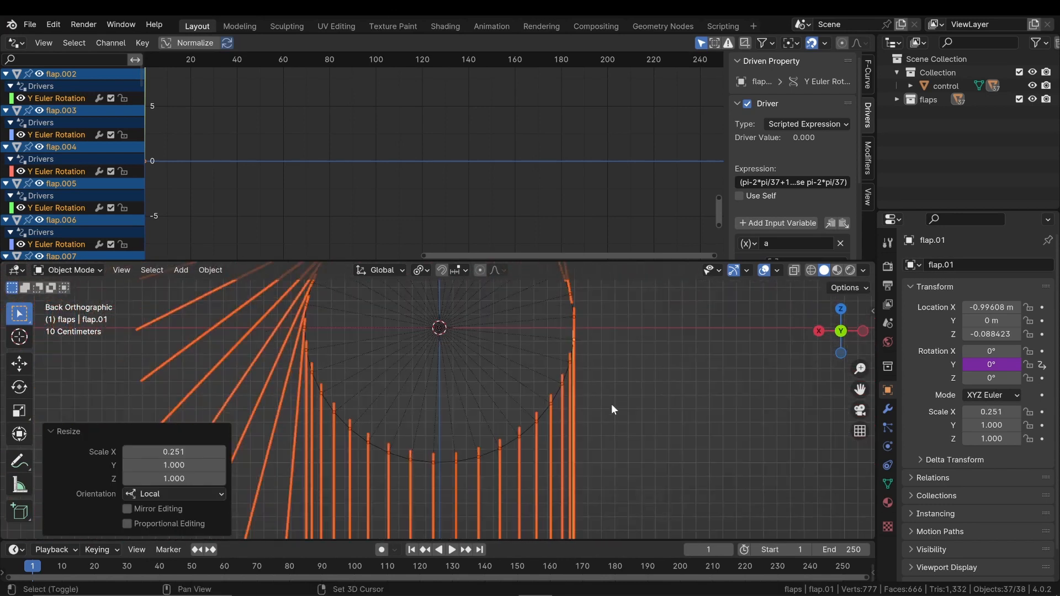
pyautogui.click(180, 269)
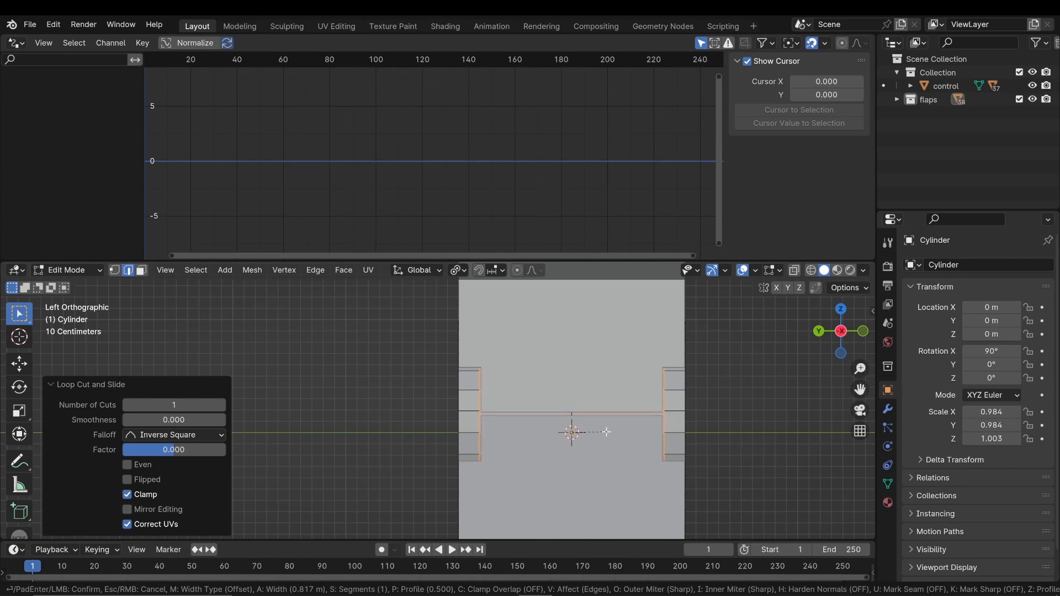
# - Bevel the loop-cut edge of the Axis cylinder running through the flap ring
pyautogui.click(457, 270)
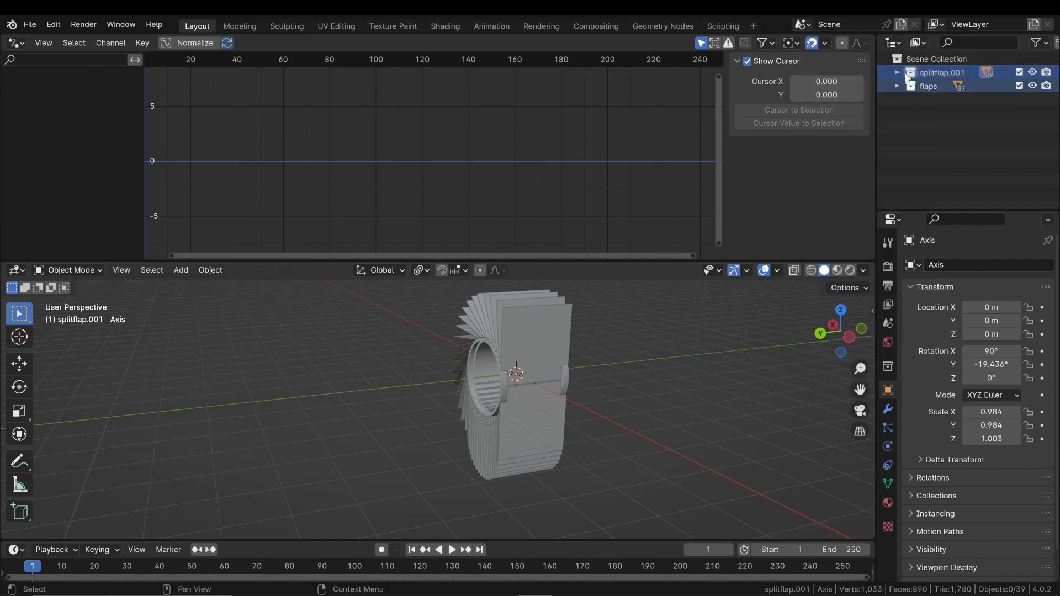
# - Rename the flaps collection to flaps.01 in the Outliner
pyautogui.doubleClick(929, 86)
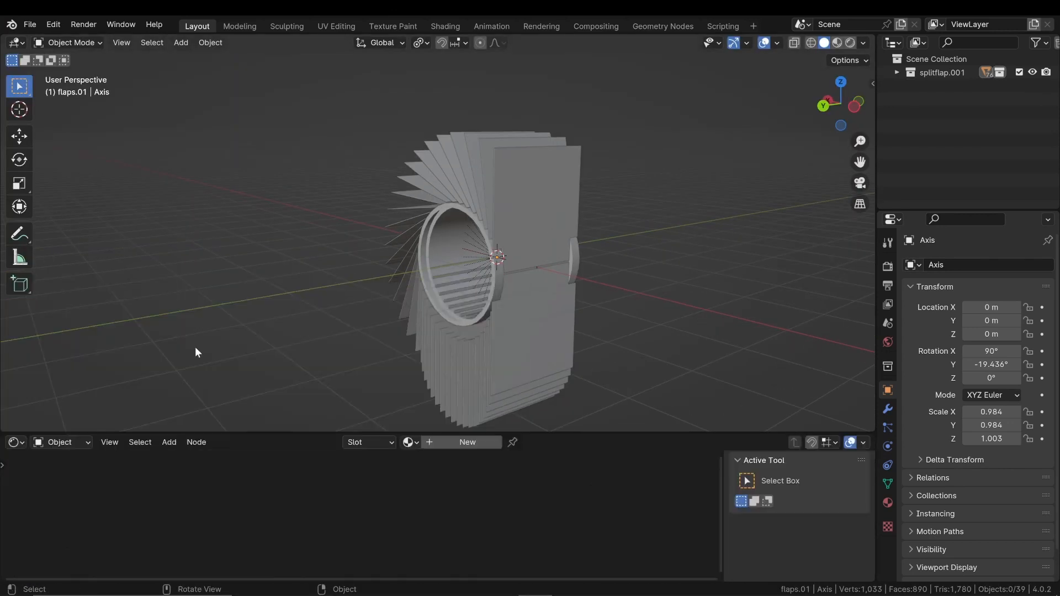
# - Give flap.035 a new material 'flap' with an image texture loading letters+numbers.png, then move to UV Editing
pyautogui.click(484, 149)
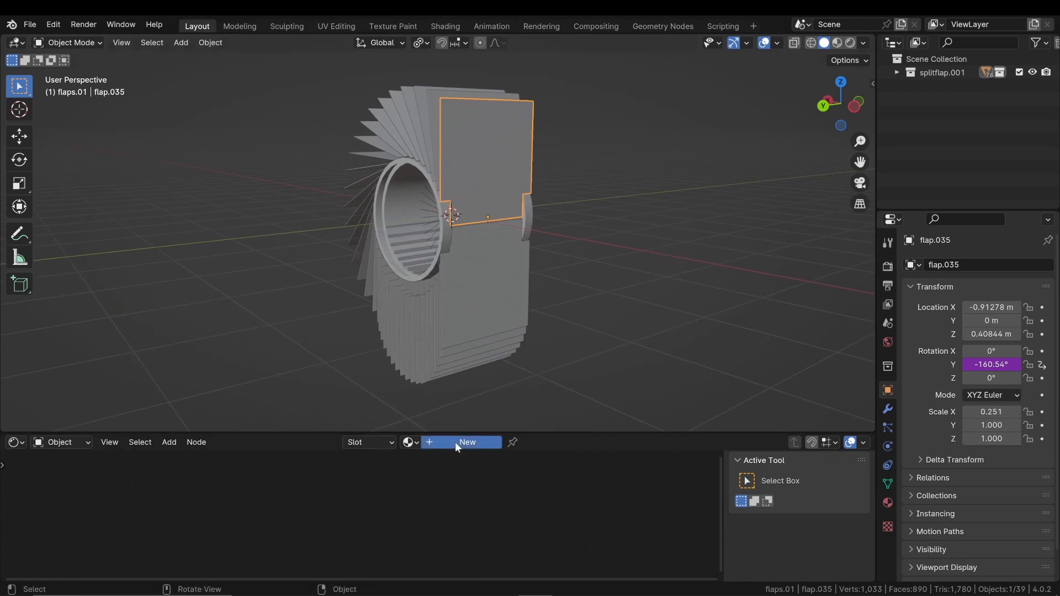
pyautogui.click(461, 441)
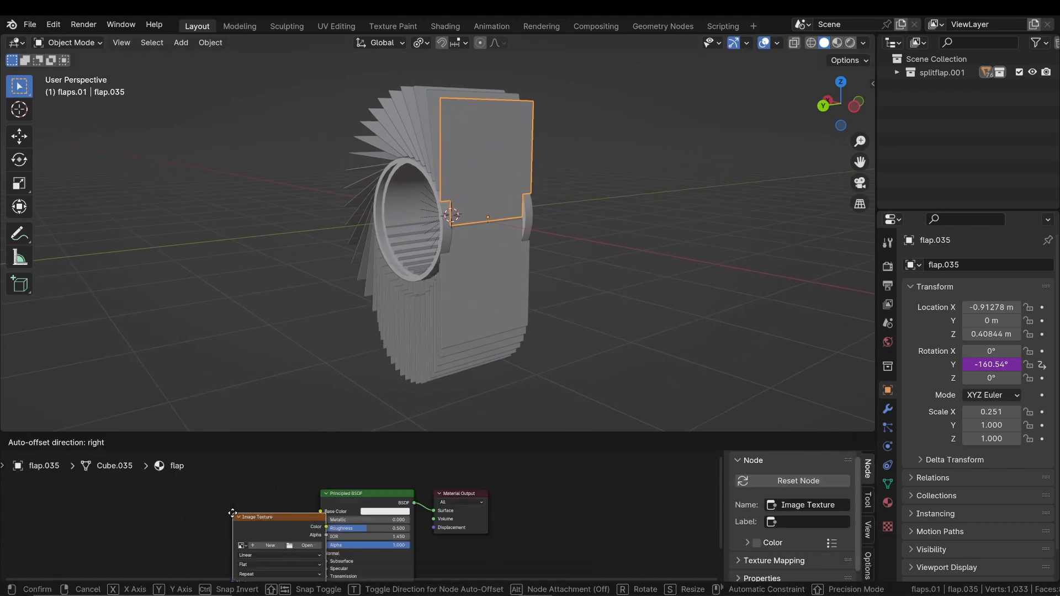
pyautogui.click(257, 527)
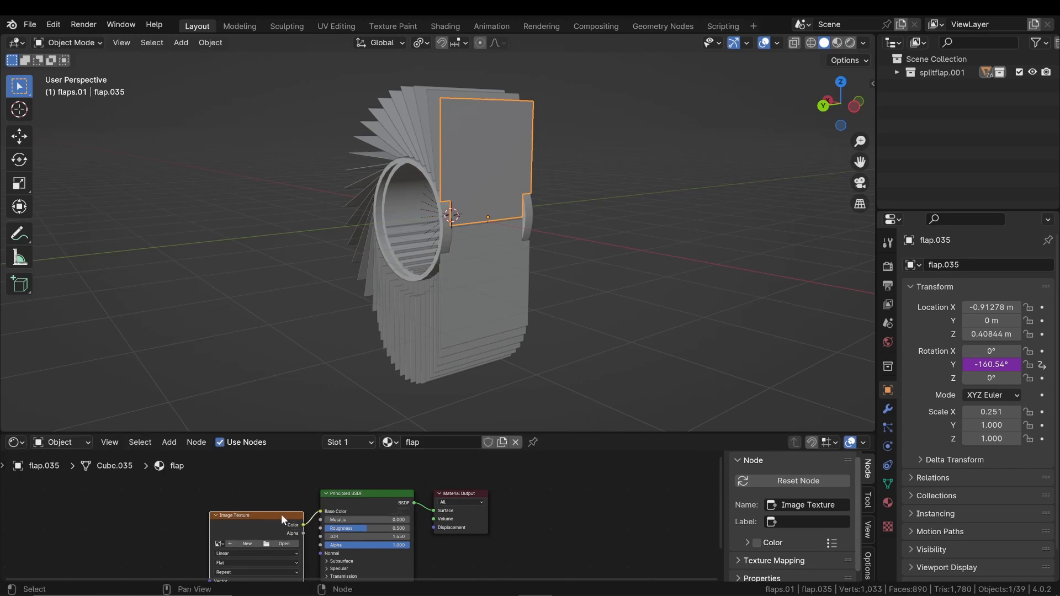
pyautogui.click(284, 544)
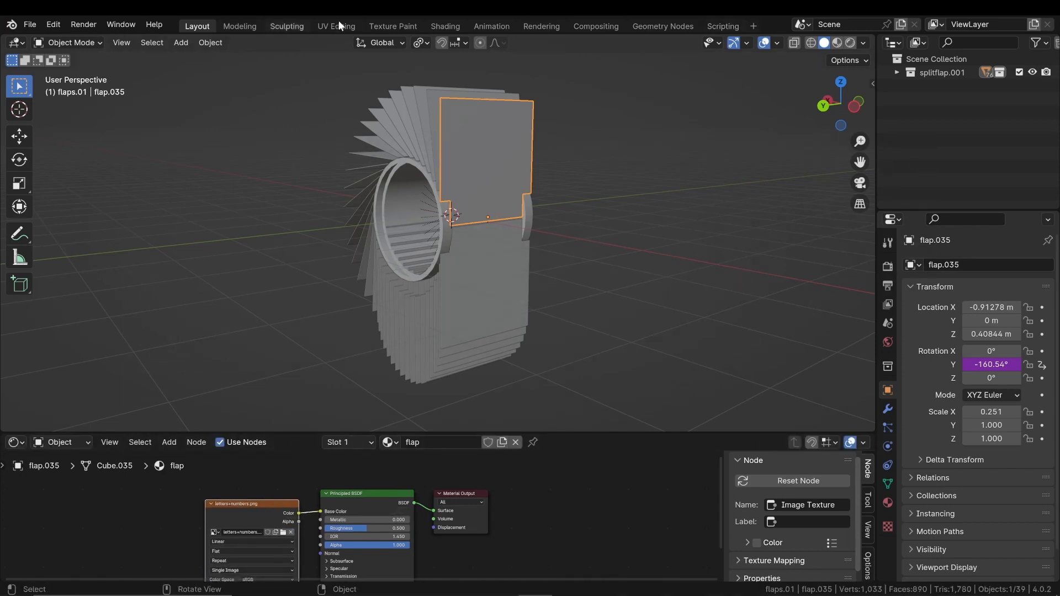
pyautogui.click(336, 26)
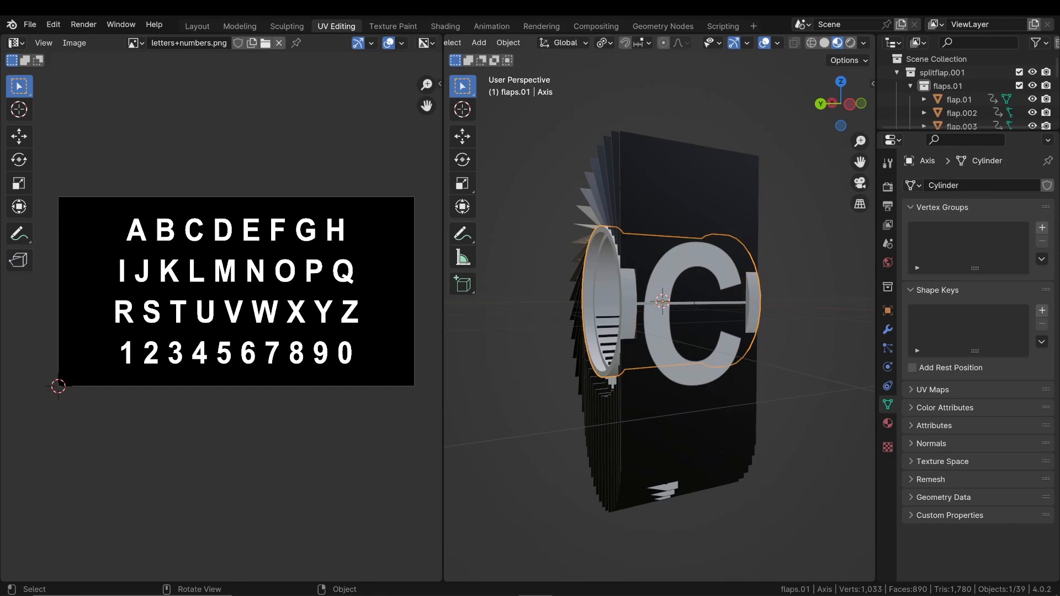
# - Rotate the control around Y so the front flap flips from C to B
pyautogui.press('r')
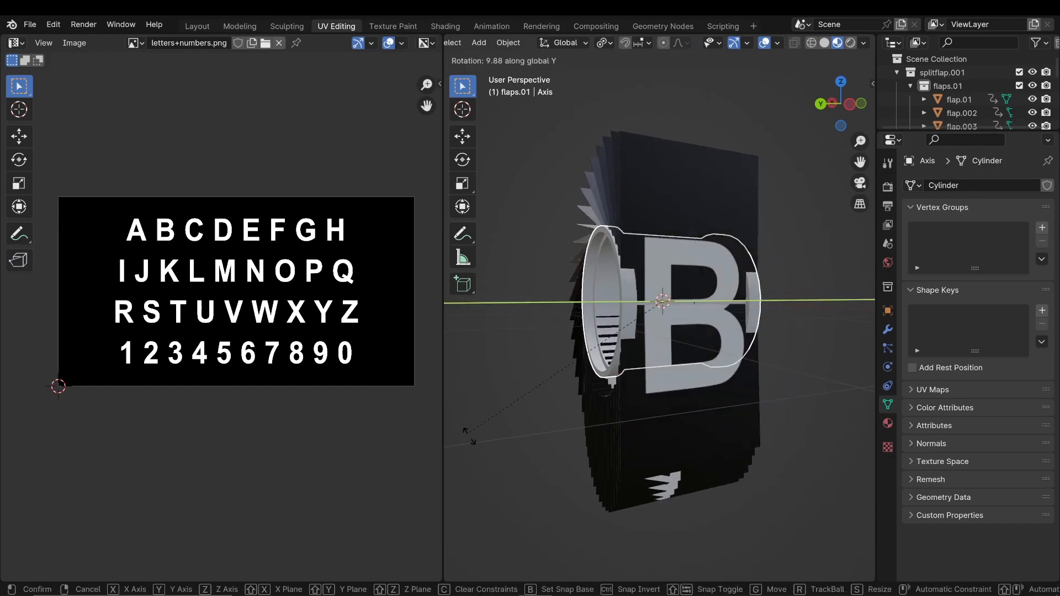
pyautogui.moveTo(474, 439)
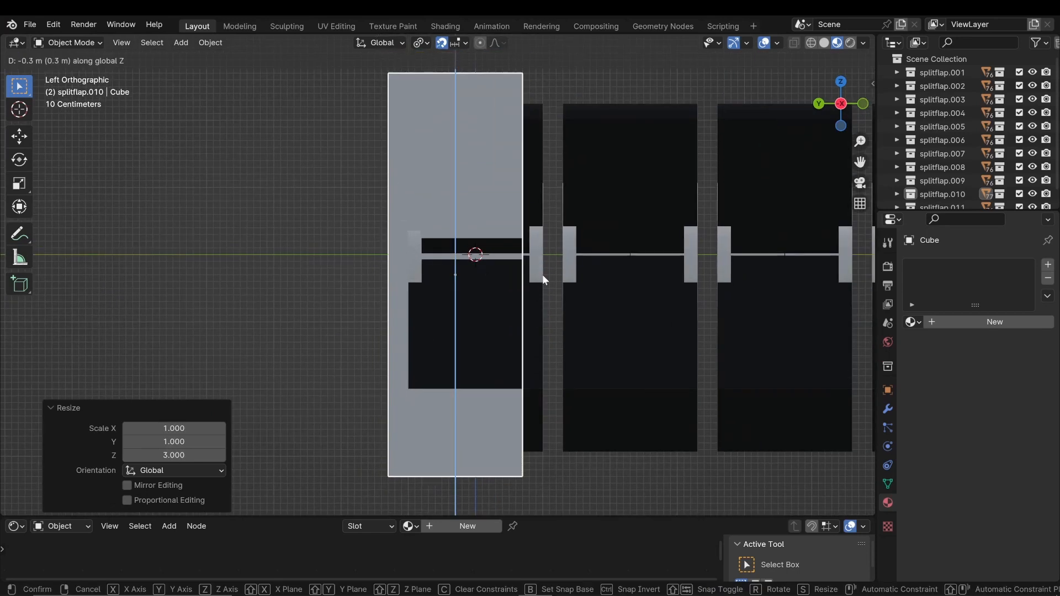
# - Enter Edit Mode on the tall enclosure cube to shape it around the segments
pyautogui.press('Tab')
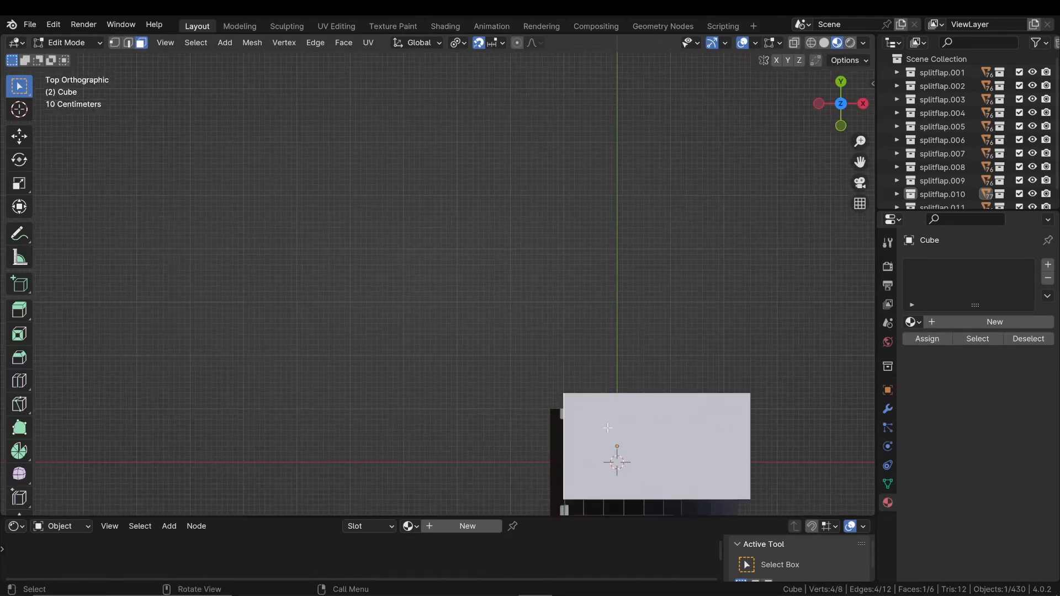